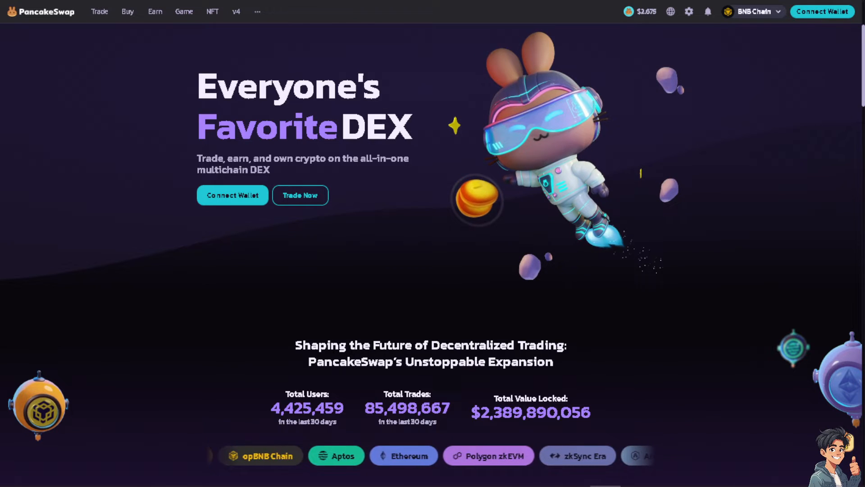
# Connect Trust Wallet to PancakeSwap, approve the site's access, and switch the wallet to Smart Chain.
pyautogui.scroll(3)
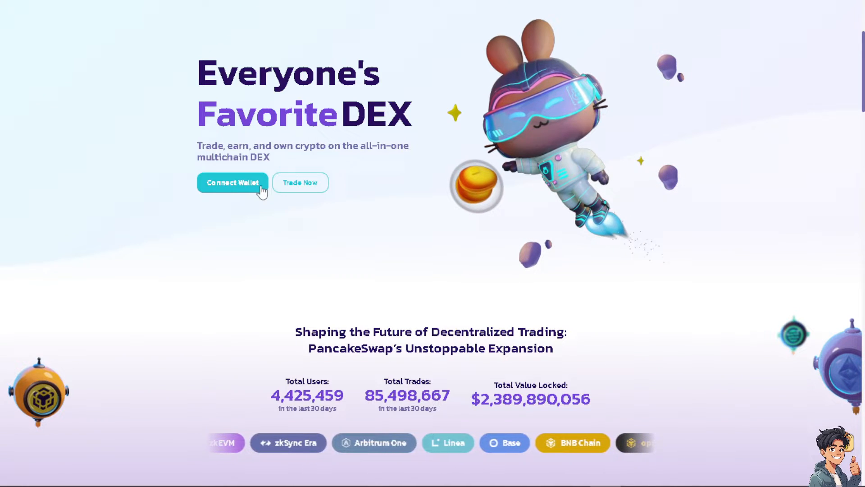
pyautogui.click(232, 183)
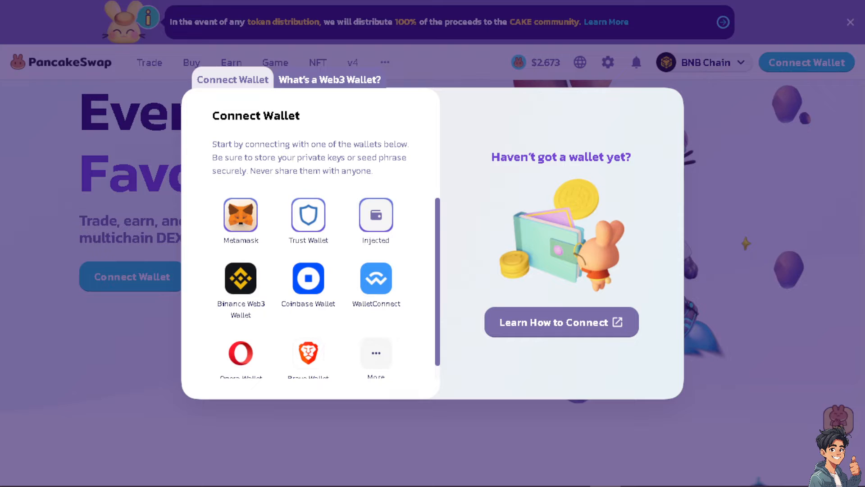
pyautogui.moveTo(375, 214)
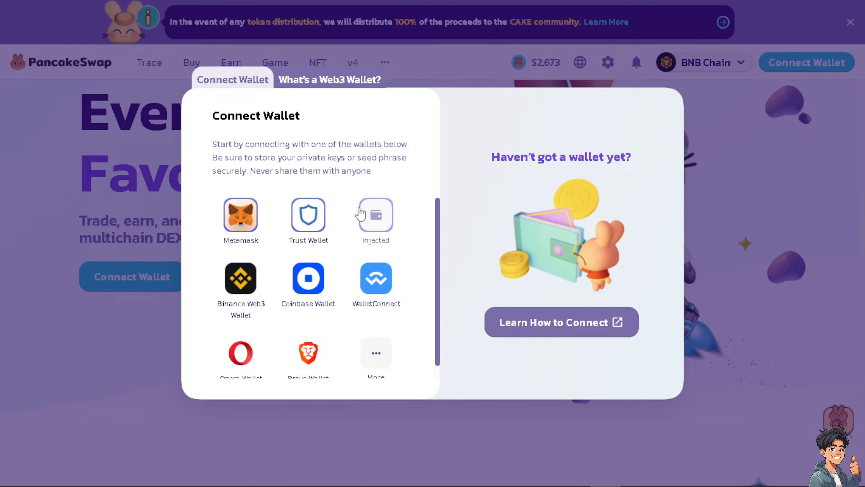
pyautogui.moveTo(308, 216)
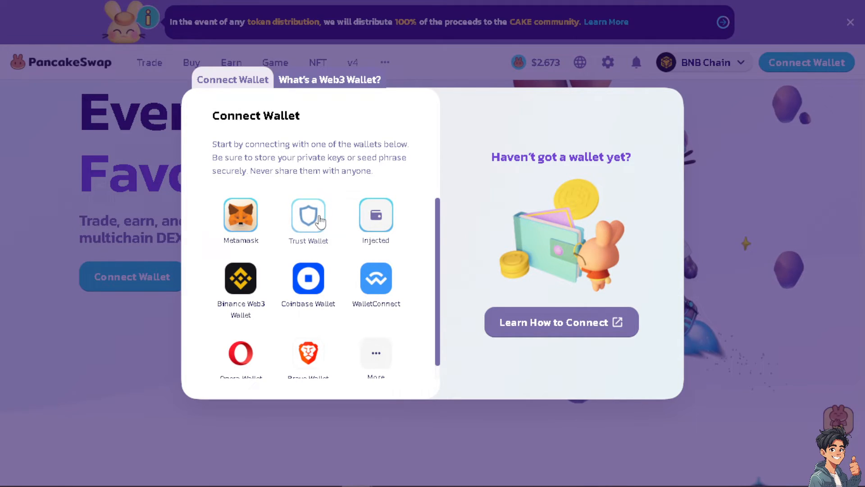
pyautogui.click(308, 215)
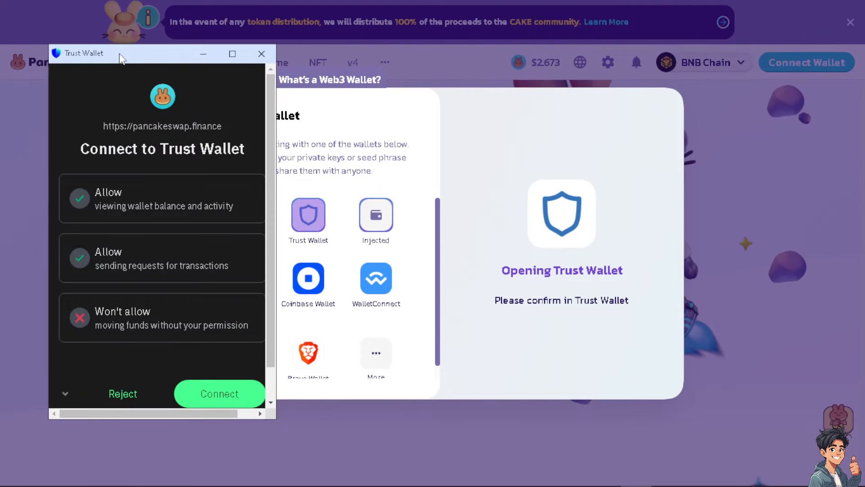
pyautogui.moveTo(163, 225)
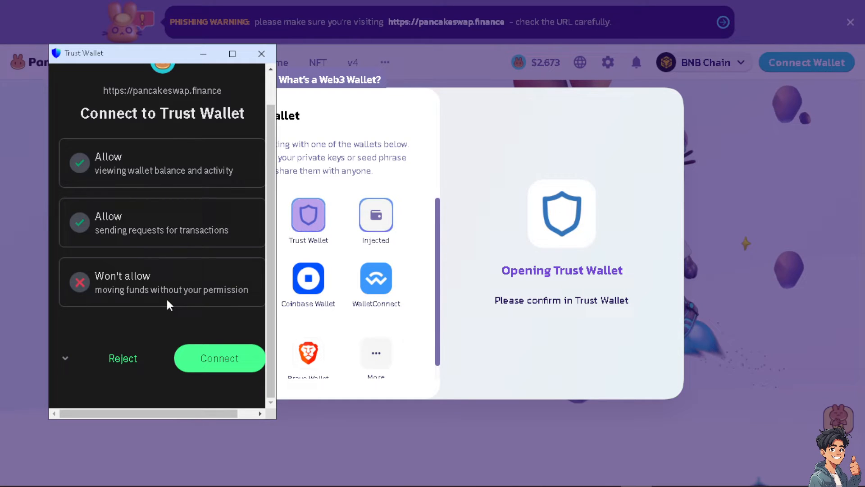
pyautogui.moveTo(162, 339)
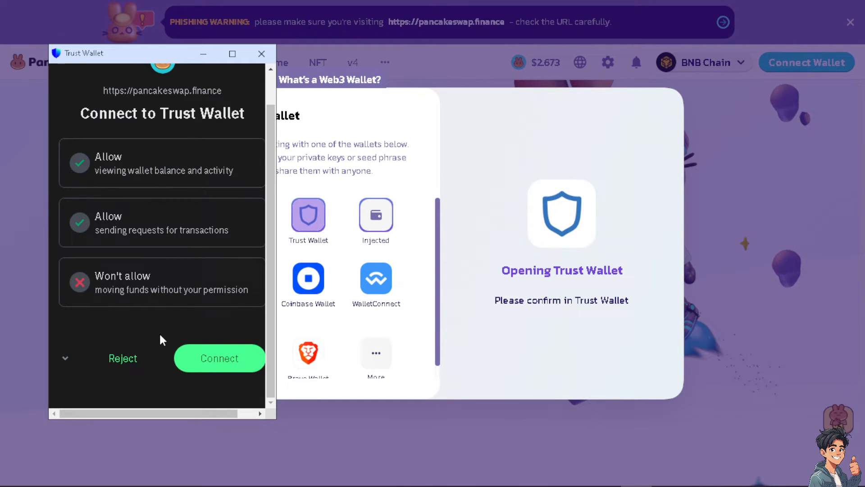
pyautogui.moveTo(219, 359)
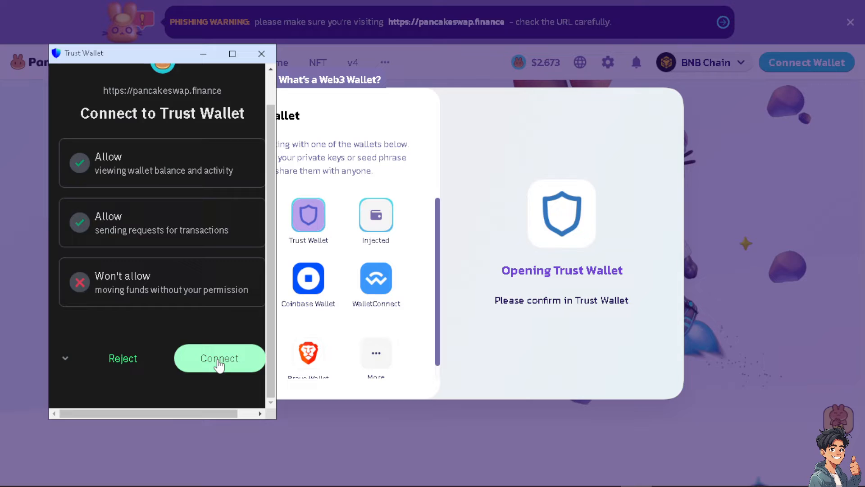
pyautogui.click(219, 358)
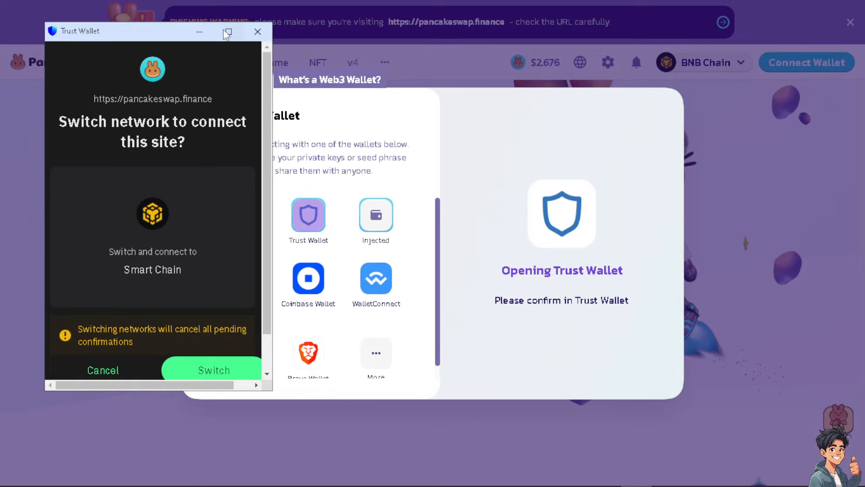
pyautogui.click(226, 32)
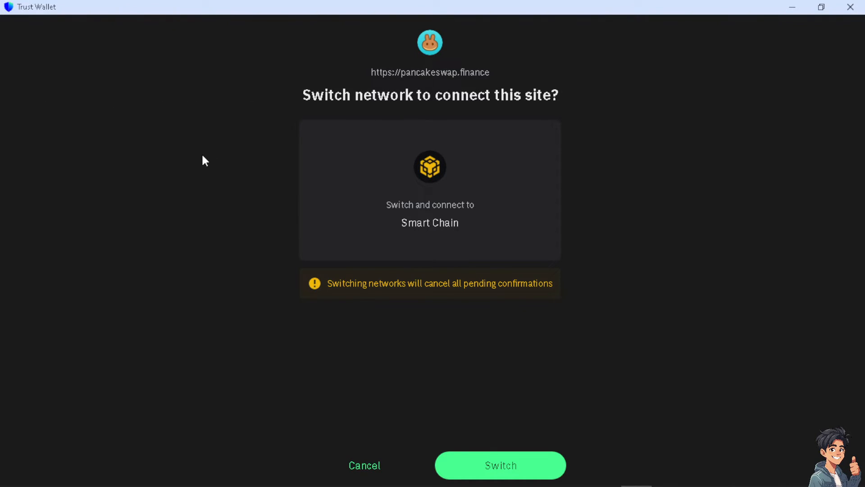
pyautogui.moveTo(500, 465)
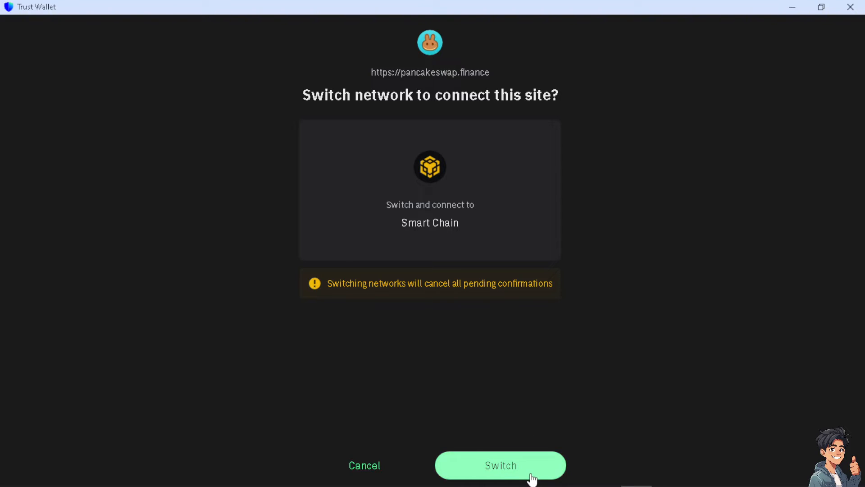
pyautogui.click(499, 464)
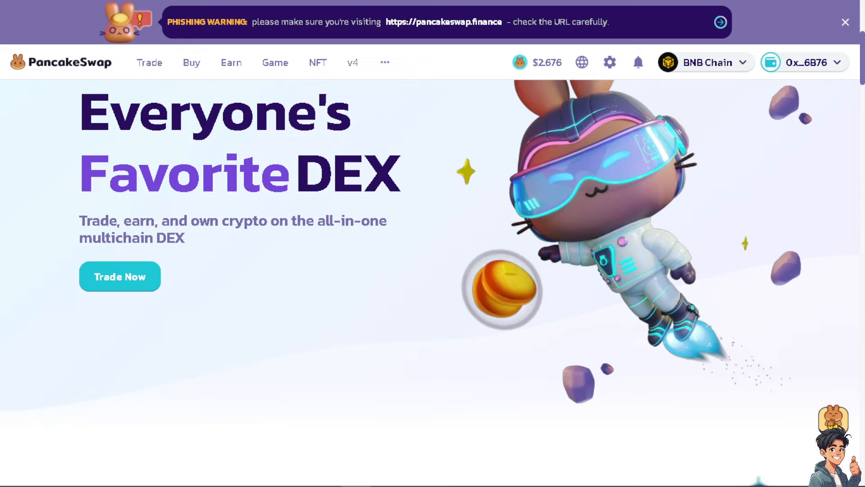
pyautogui.moveTo(422, 186)
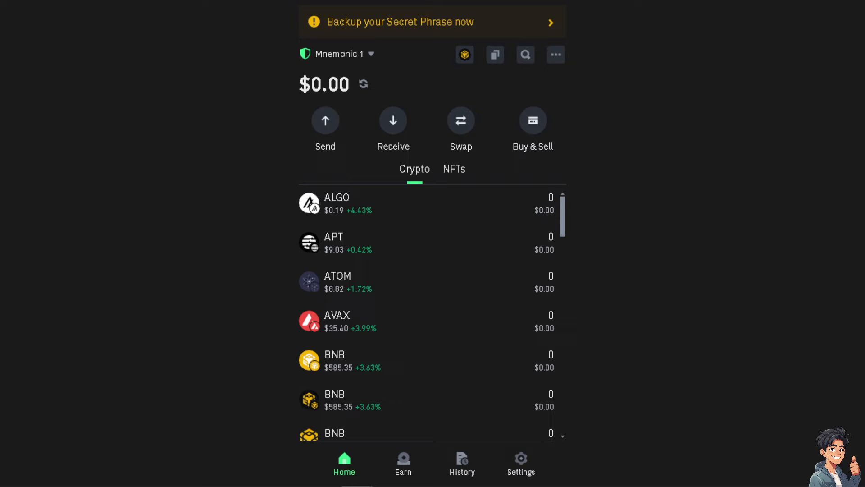
pyautogui.moveTo(248, 190)
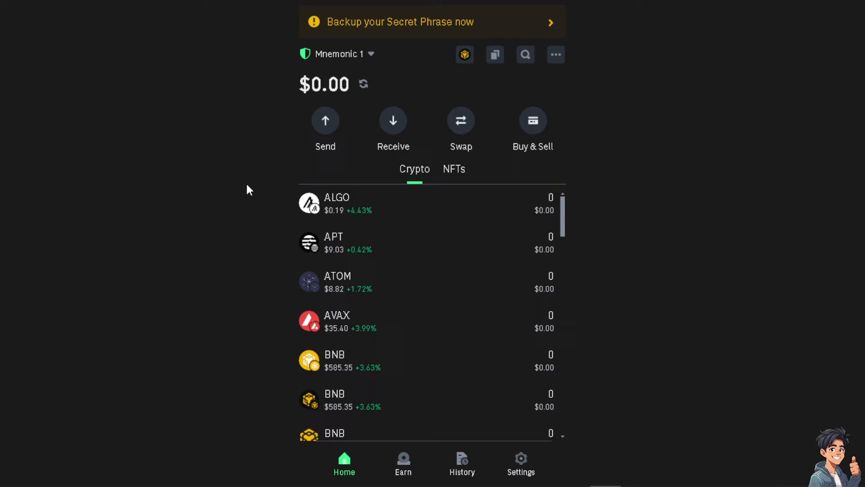
pyautogui.moveTo(525, 54)
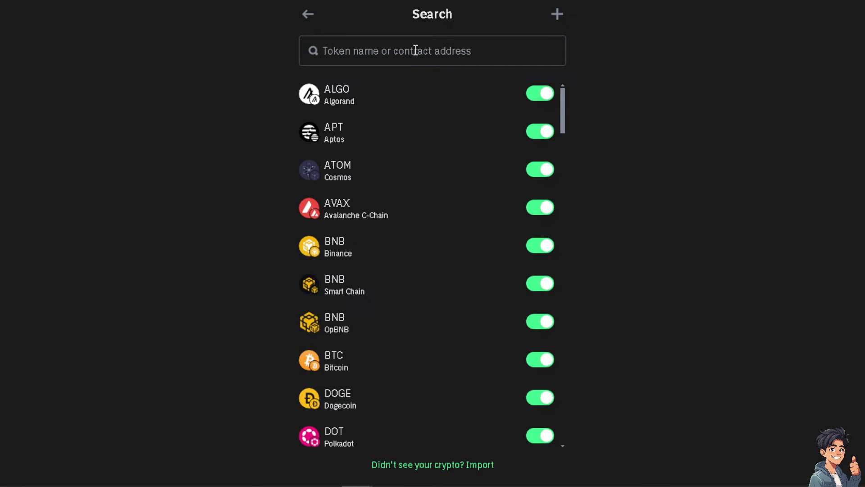
# Search Trust Wallet for 'pancake' and open the Send form for CAKE ERC20 on Ethereum.
pyautogui.write('pancakew')
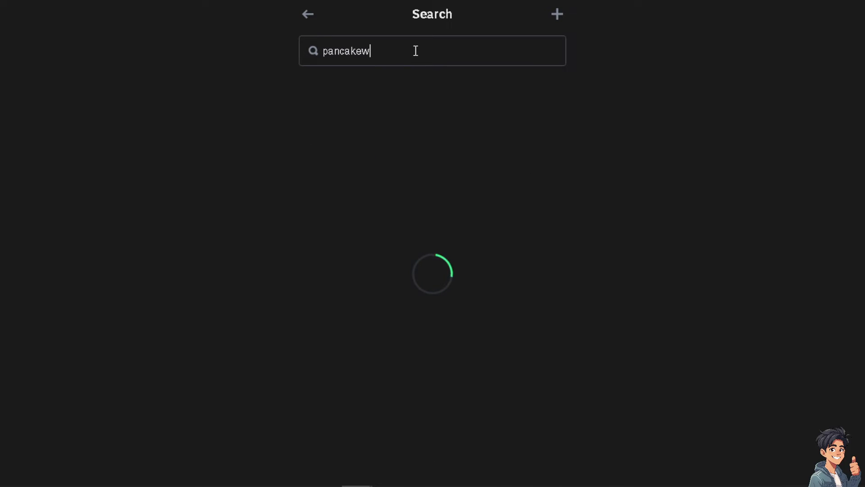
pyautogui.write('a')
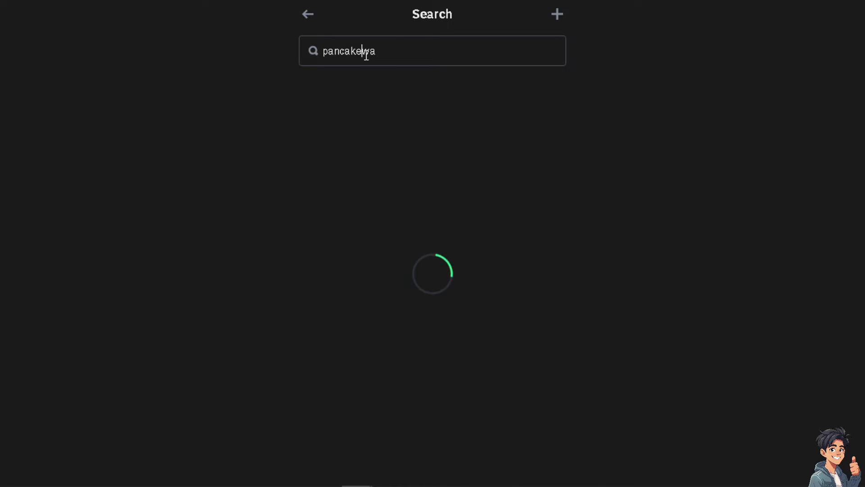
pyautogui.press('Backspace')
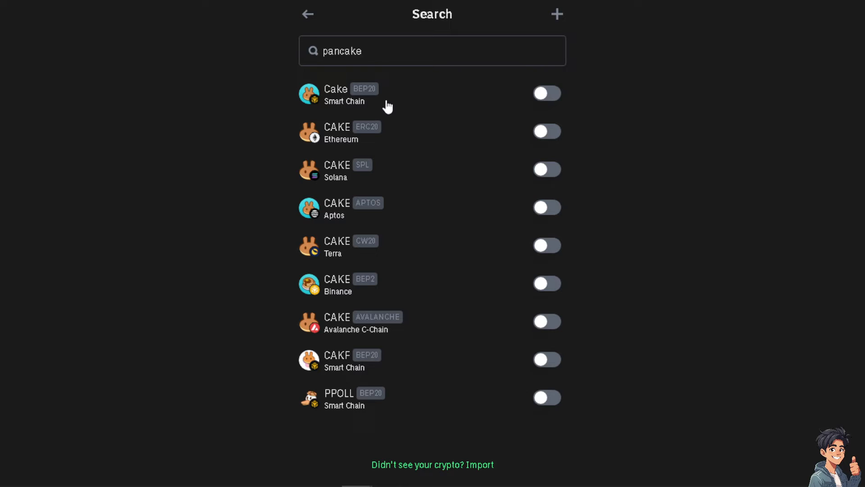
pyautogui.moveTo(403, 112)
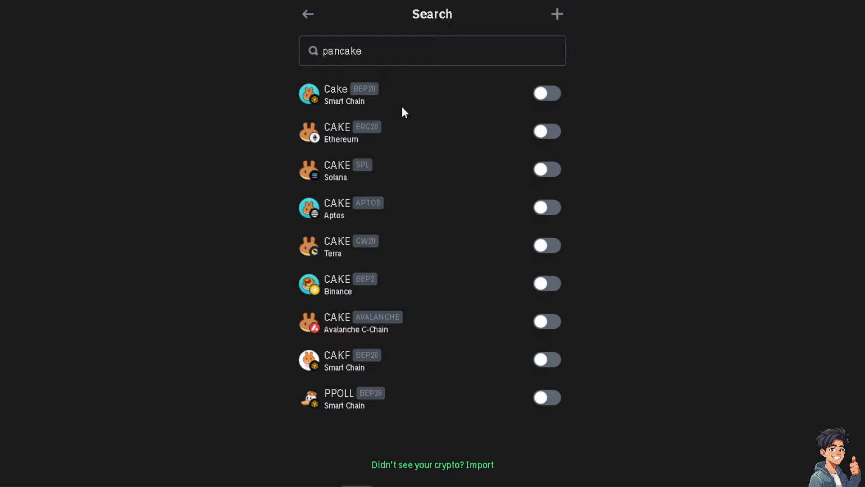
pyautogui.moveTo(444, 103)
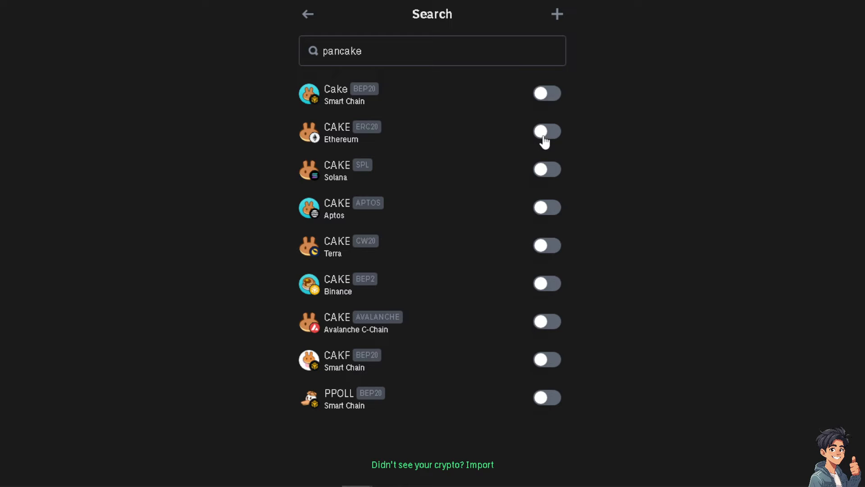
pyautogui.click(546, 132)
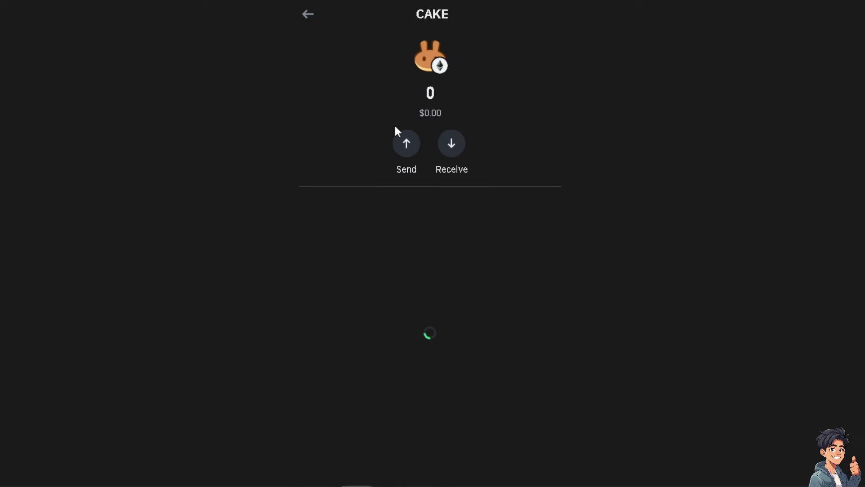
pyautogui.moveTo(216, 200)
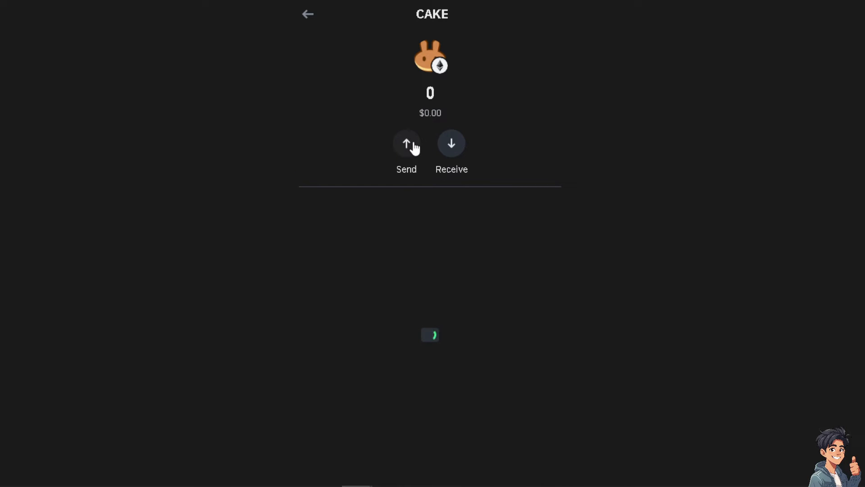
pyautogui.click(406, 143)
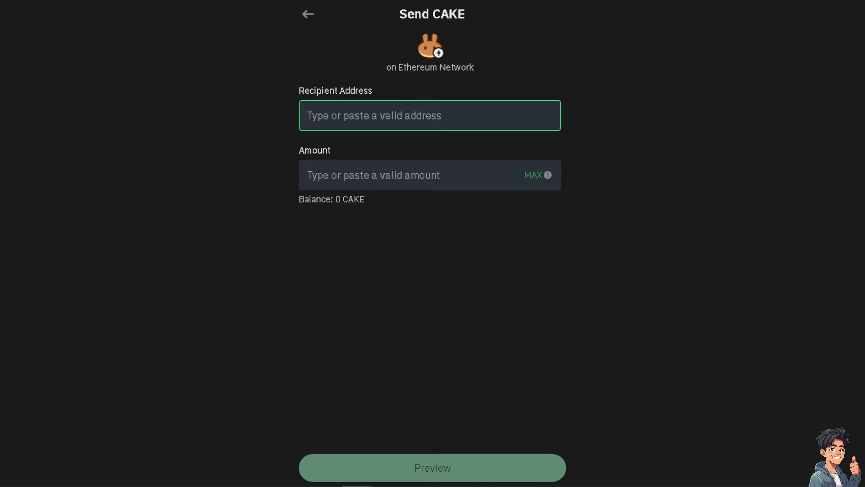
pyautogui.press('f11')
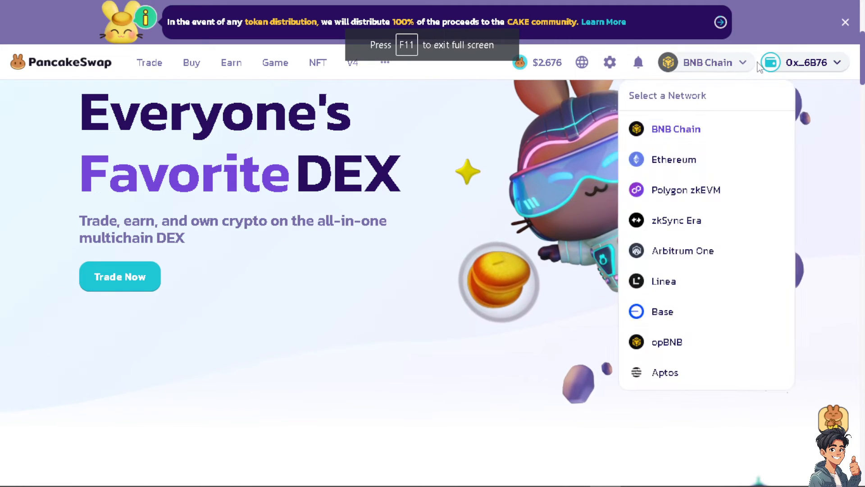
# Open PancakeSwap's Your Wallet panel from the account menu to view the BNB and CAKE balances.
pyautogui.click(803, 62)
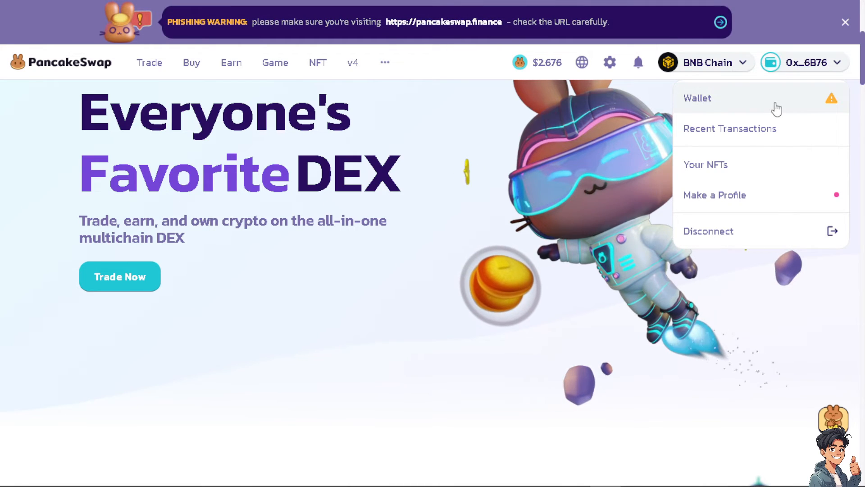
pyautogui.click(697, 98)
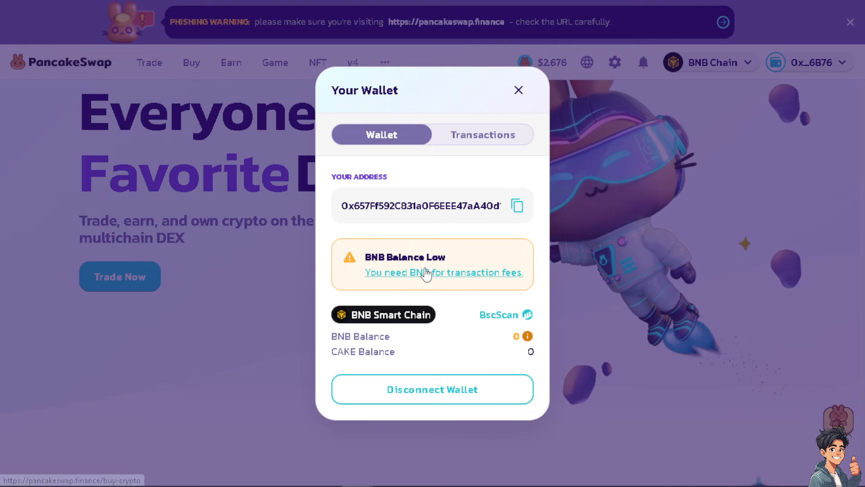
pyautogui.moveTo(430, 293)
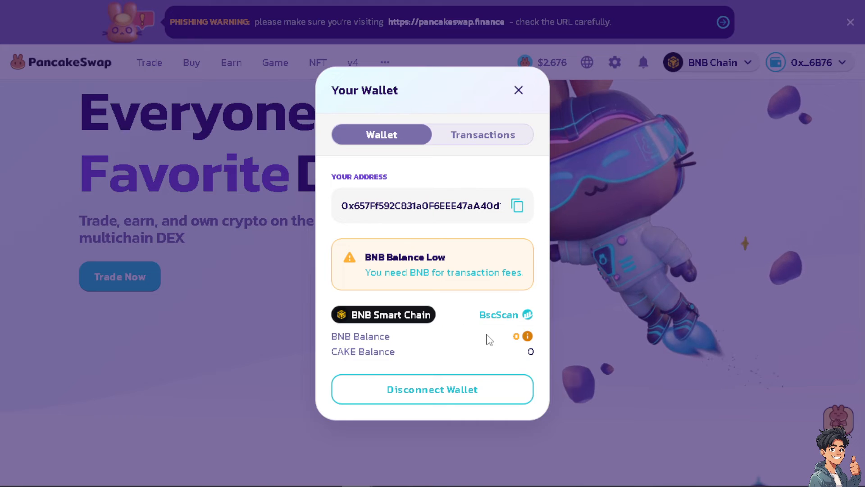
pyautogui.moveTo(404, 361)
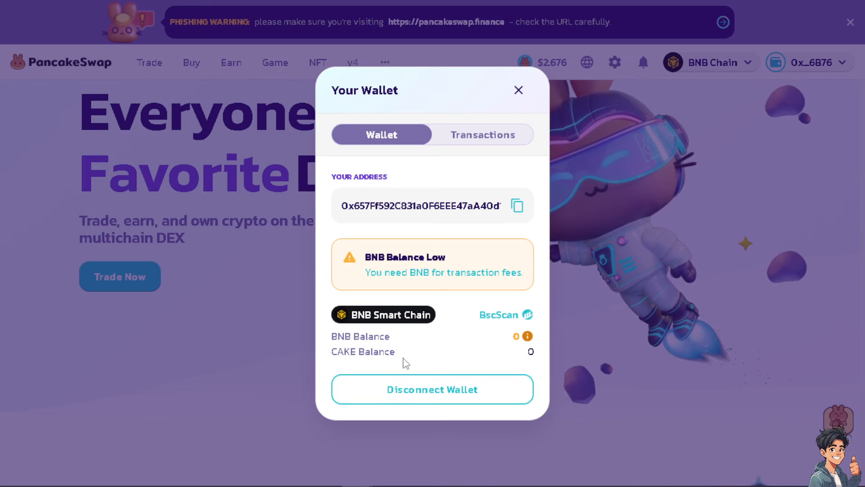
pyautogui.click(517, 90)
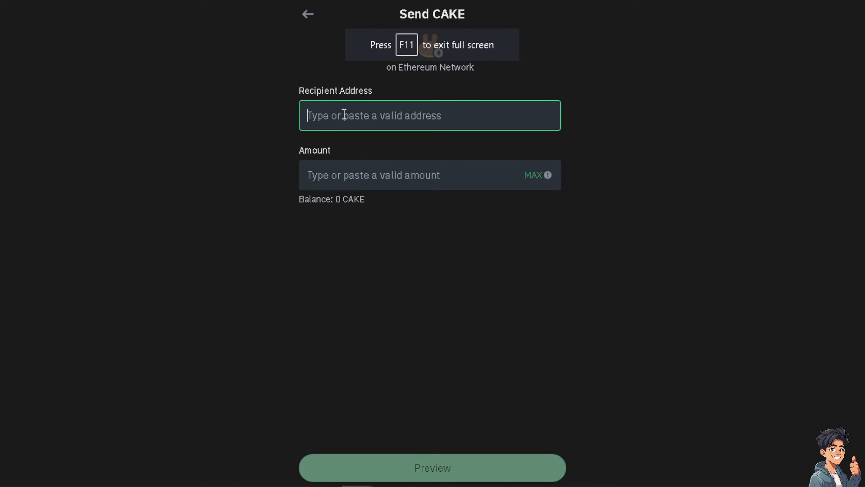
pyautogui.write('0x657Ff592C831a0F6EEE47aA40d17e8729DfD6B76')
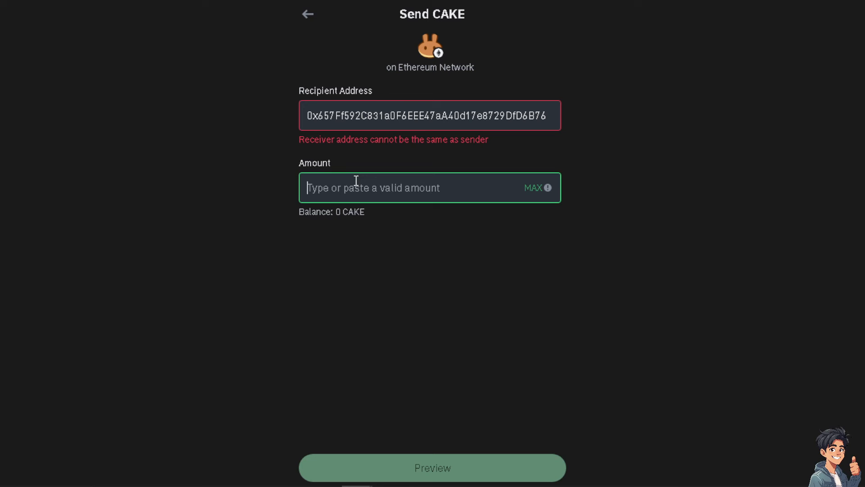
pyautogui.write('200')
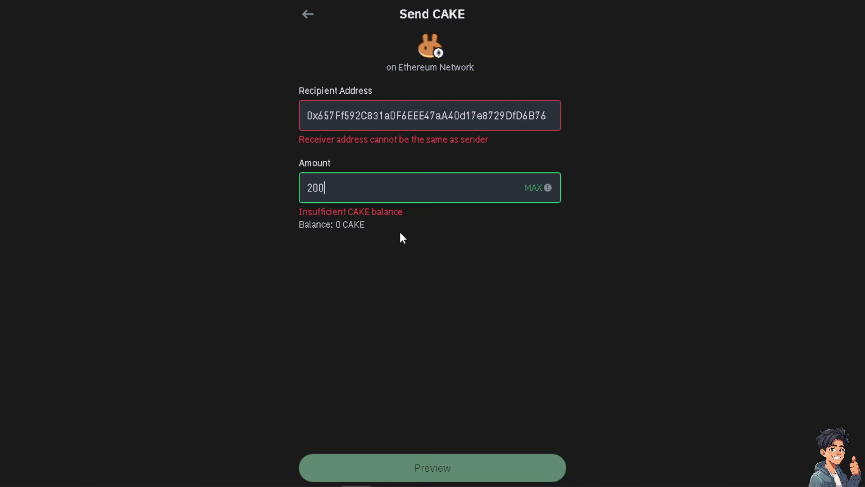
pyautogui.moveTo(398, 442)
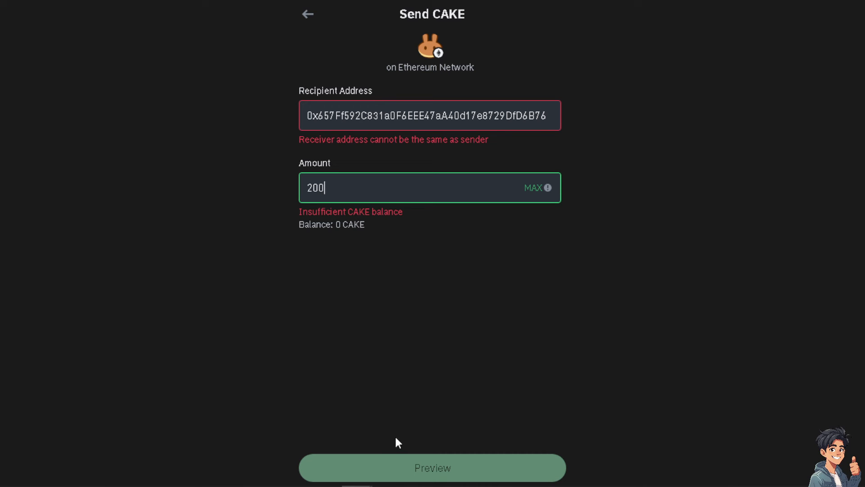
pyautogui.moveTo(435, 471)
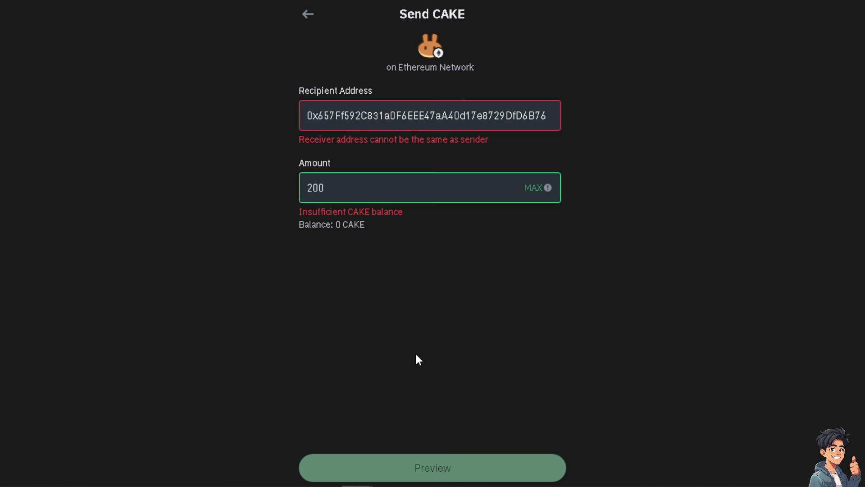
pyautogui.moveTo(271, 272)
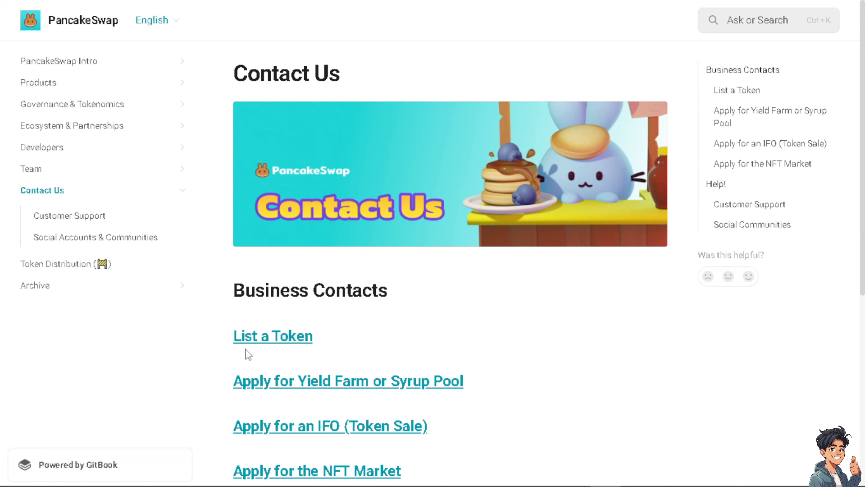
# Scroll past Contact Us and read the Customer Support page in PancakeSwap Docs.
pyautogui.scroll(-3)
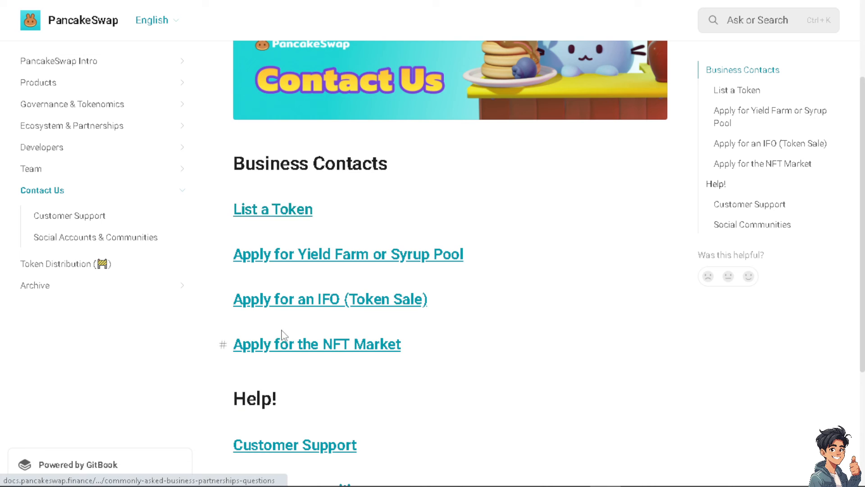
pyautogui.moveTo(69, 215)
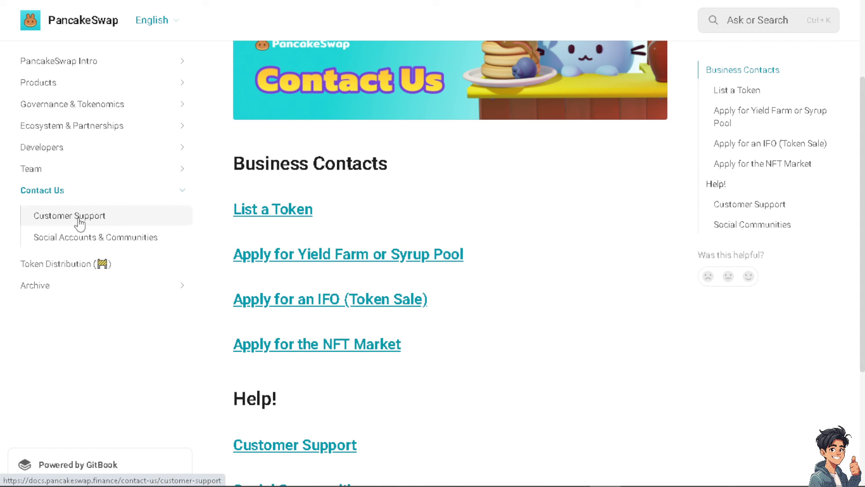
pyautogui.click(70, 216)
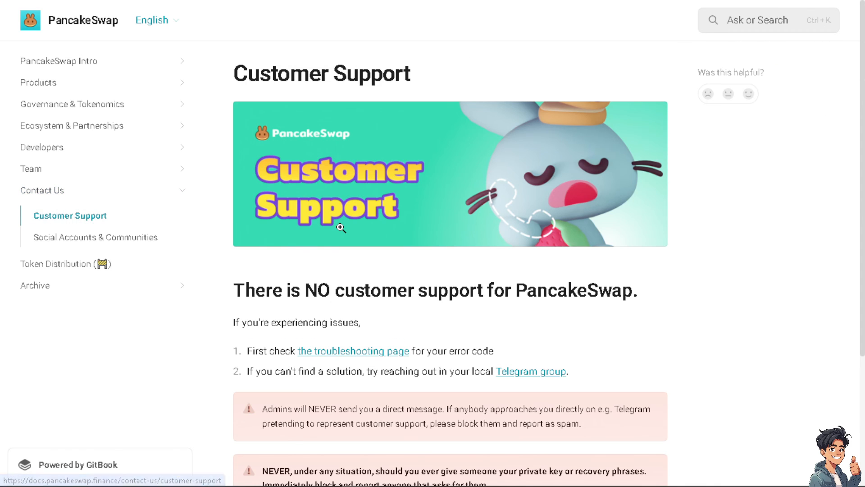
pyautogui.scroll(-3)
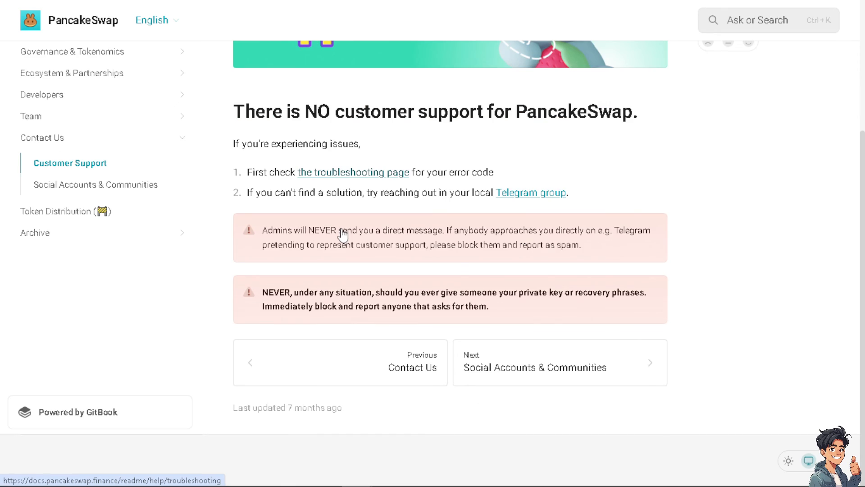
pyautogui.scroll(3)
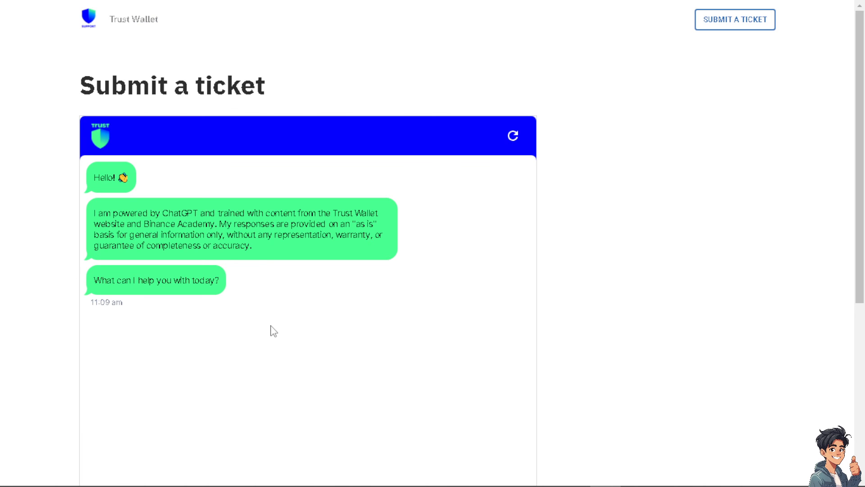
# Start a support ticket with 'How to SELL token on PANCAKESWAP using TRUST WALLET' as subject and description.
pyautogui.scroll(-3)
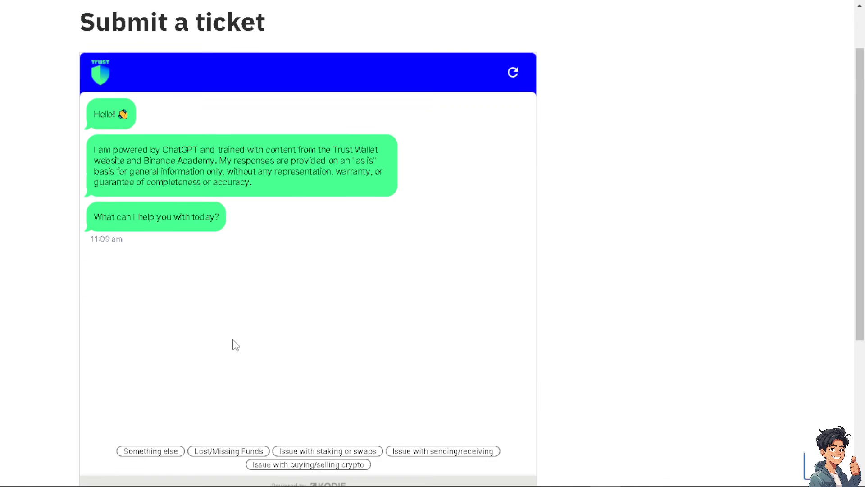
pyautogui.scroll(-3)
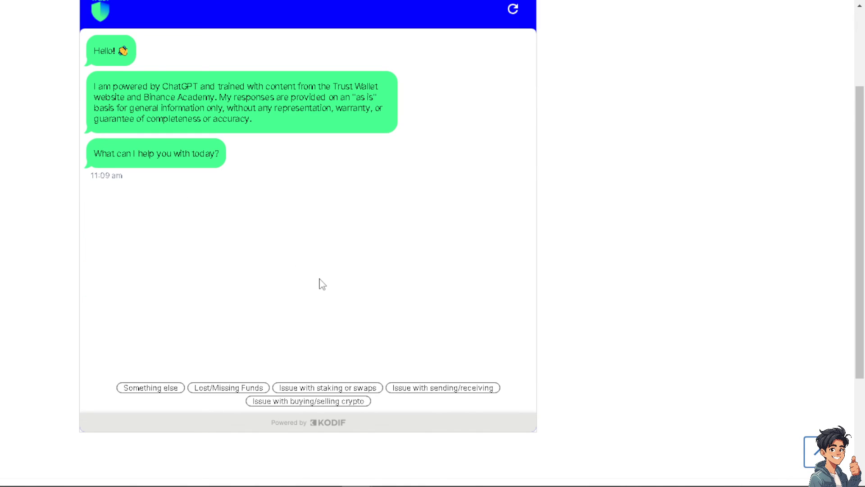
pyautogui.scroll(-3)
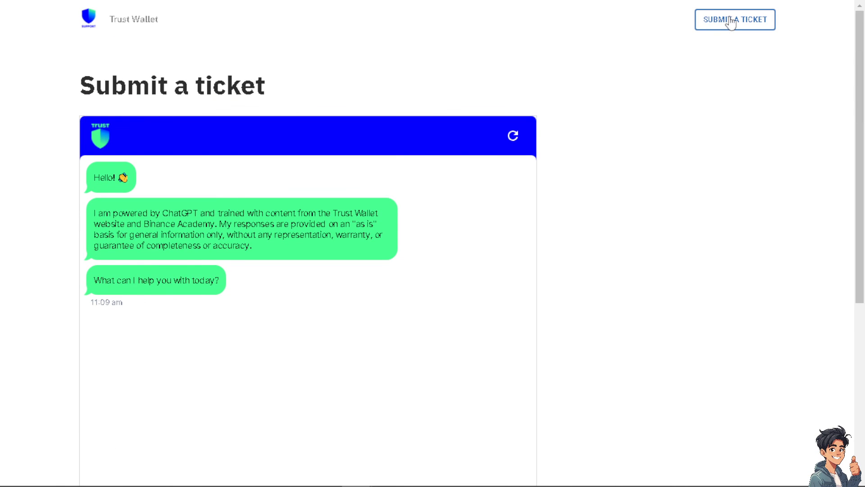
pyautogui.click(734, 19)
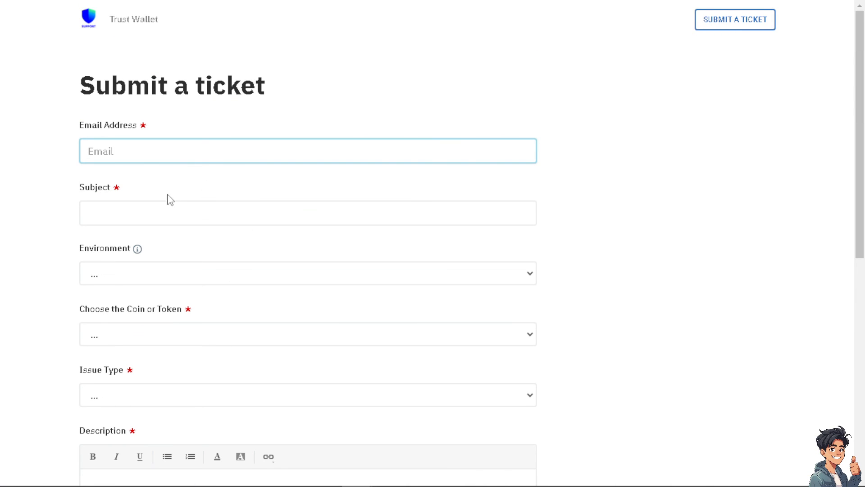
pyautogui.moveTo(59, 267)
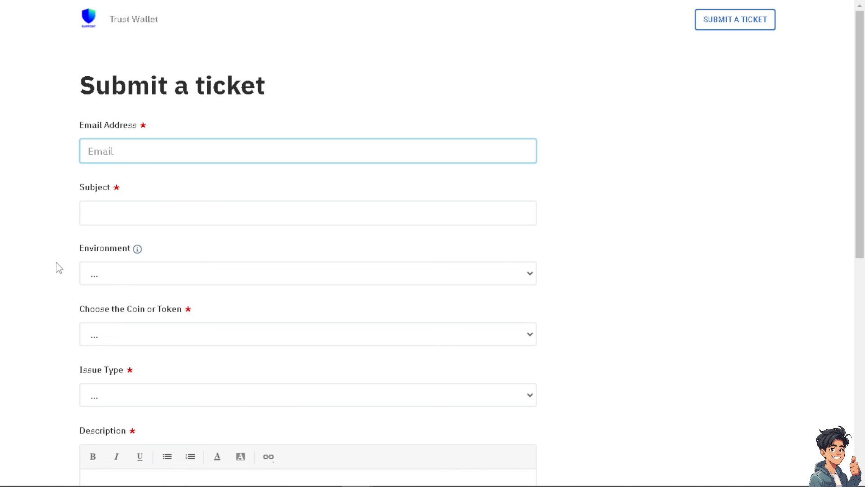
pyautogui.write('How to SELL token on PANCAKESWAP using TRUST WALLET')
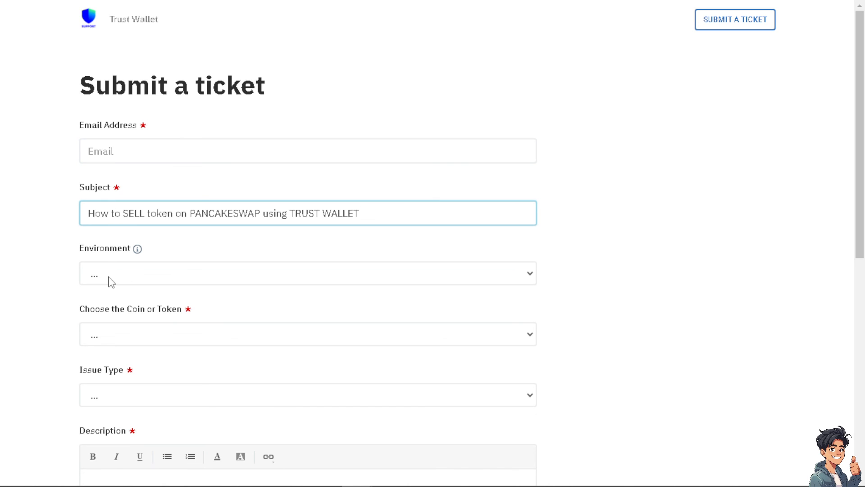
pyautogui.click(307, 333)
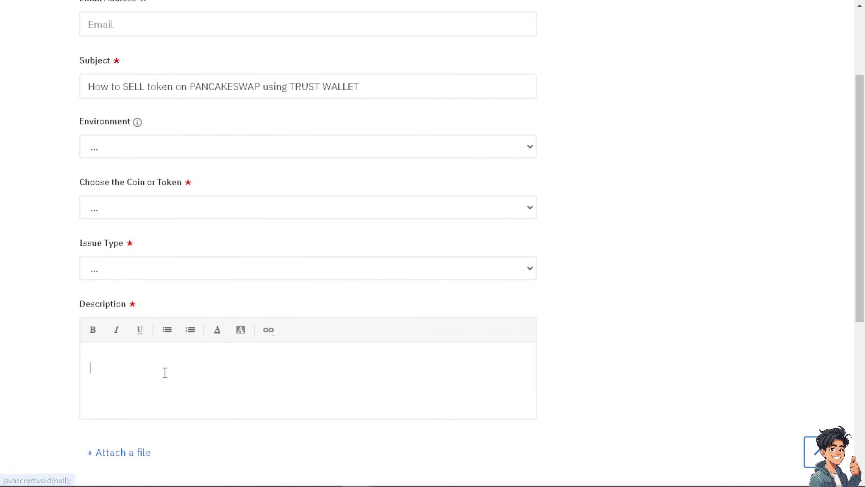
pyautogui.write('How to SELL token on PANCAKESWAP using TRUST WALLET')
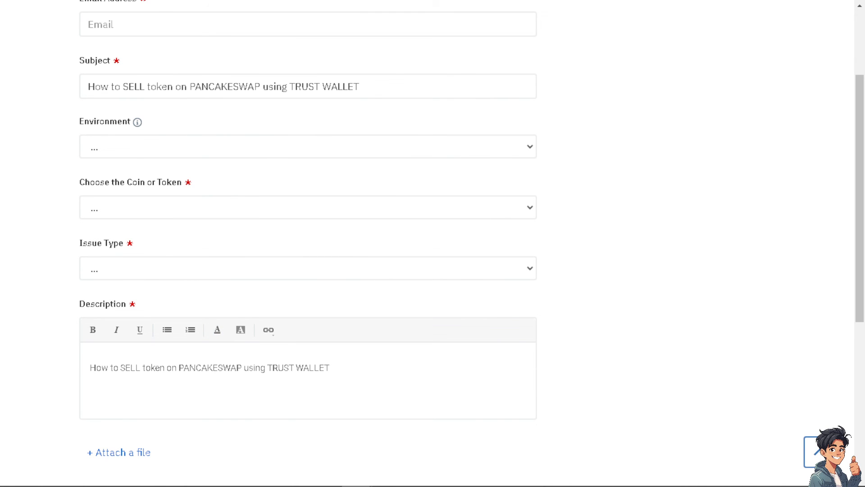